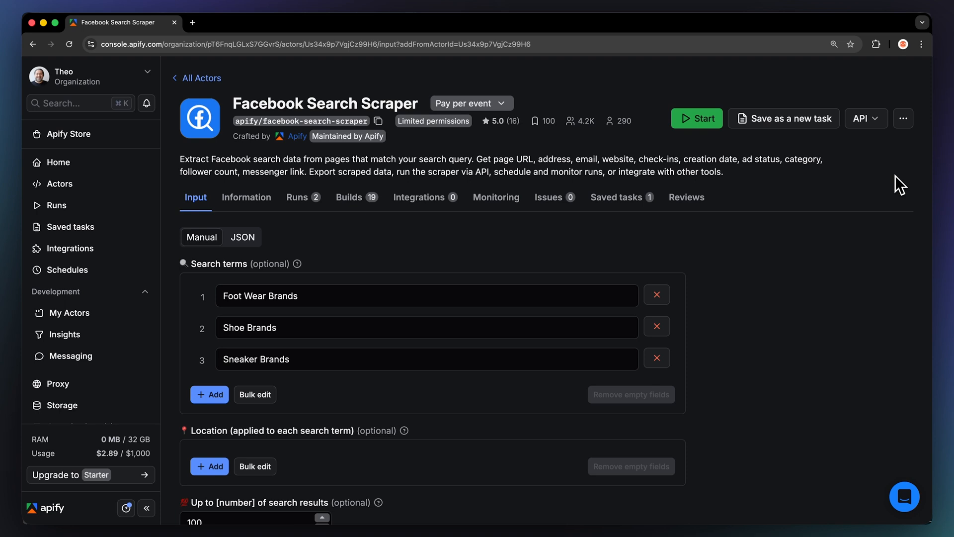
Expand the API dropdown beside 'Save as a new task' for Facebook Search Scraper.
click(862, 118)
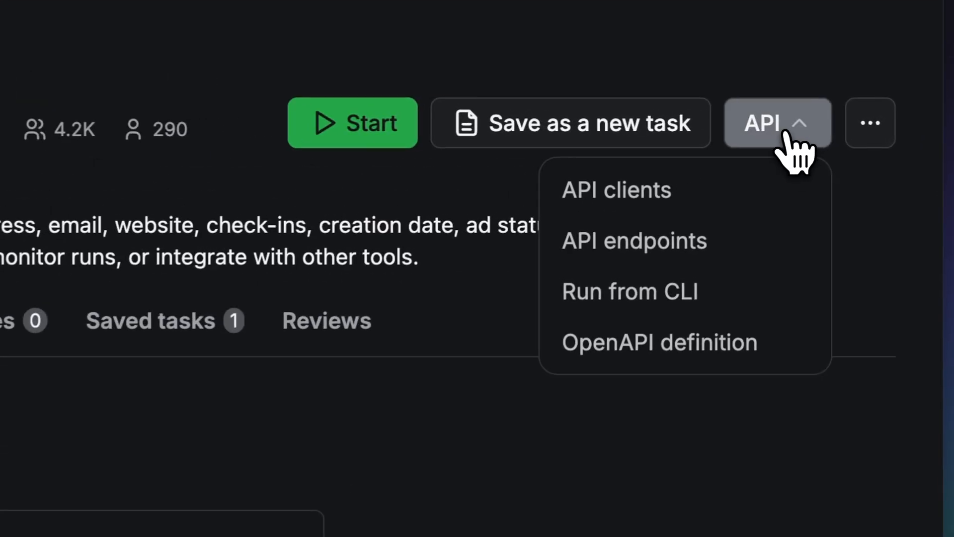
Show the API clients code dialog and view the Python client snippet.
click(616, 190)
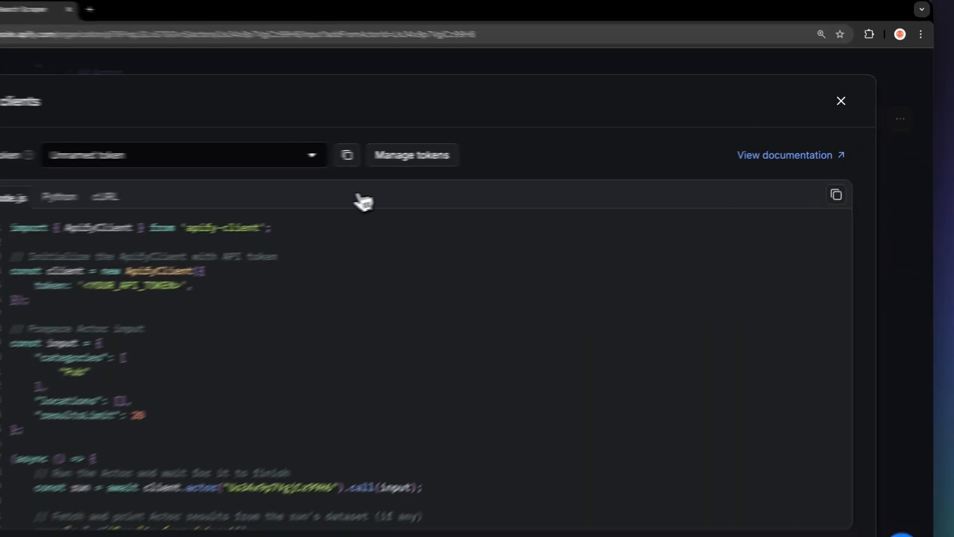
click(165, 203)
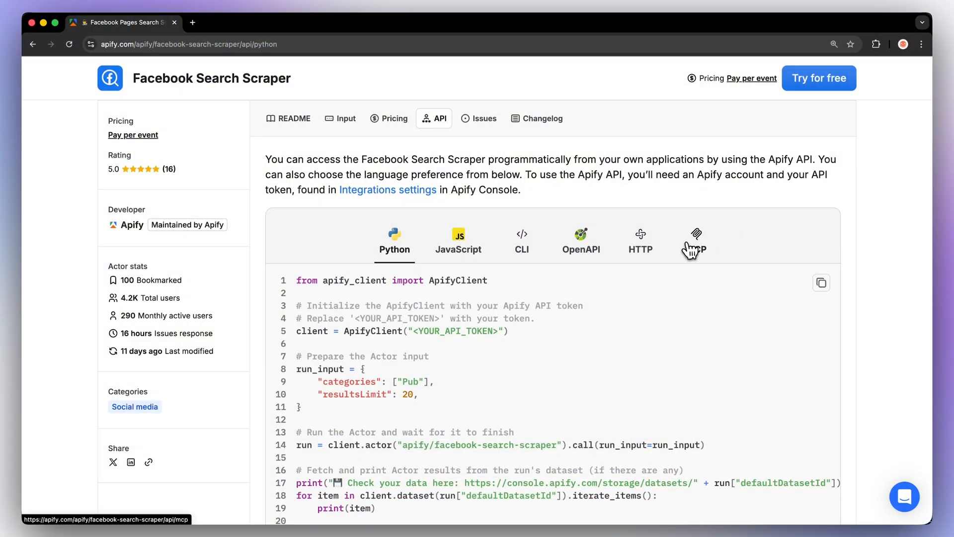
Browse Apify-maintained search scrapers in the Store and go to Facebook Video Search Scraper.
click(695, 240)
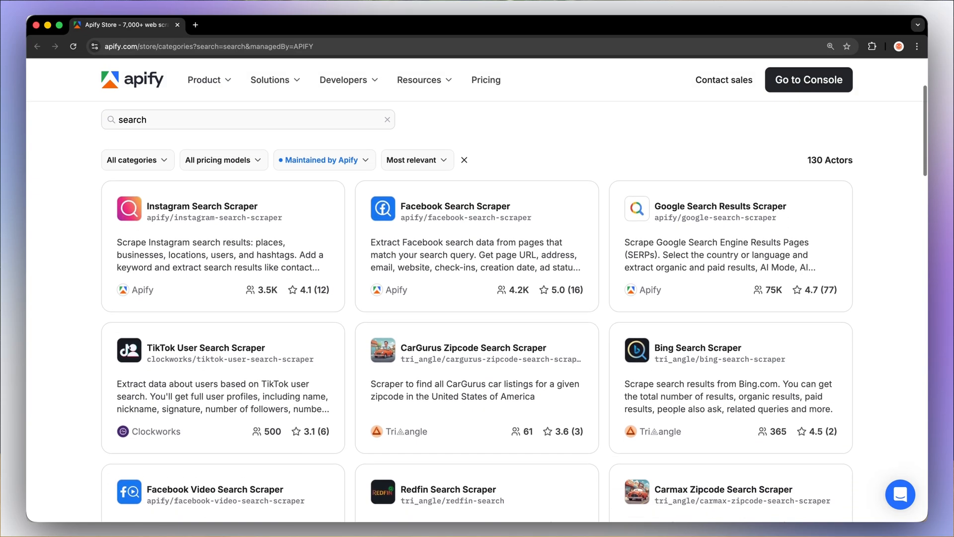
scroll(down, 3)
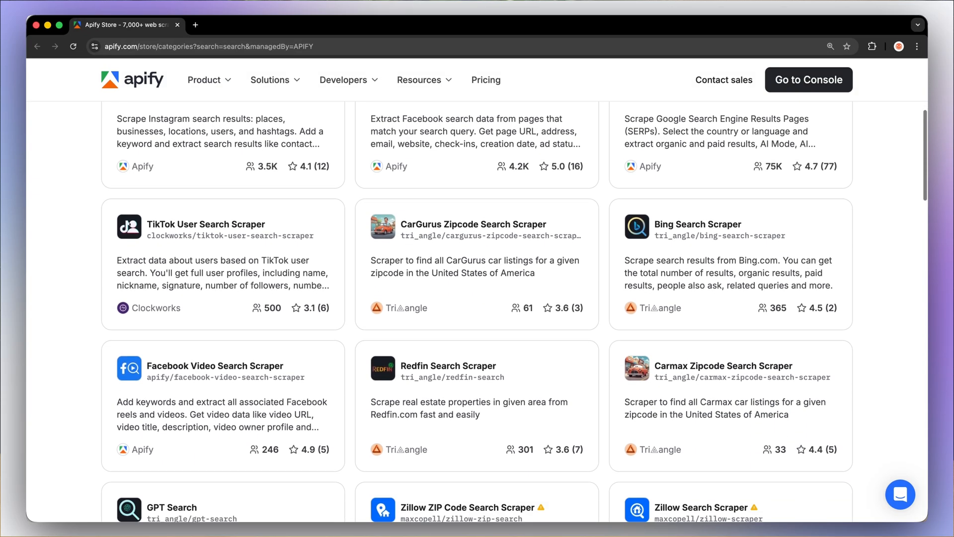
scroll(down, 3)
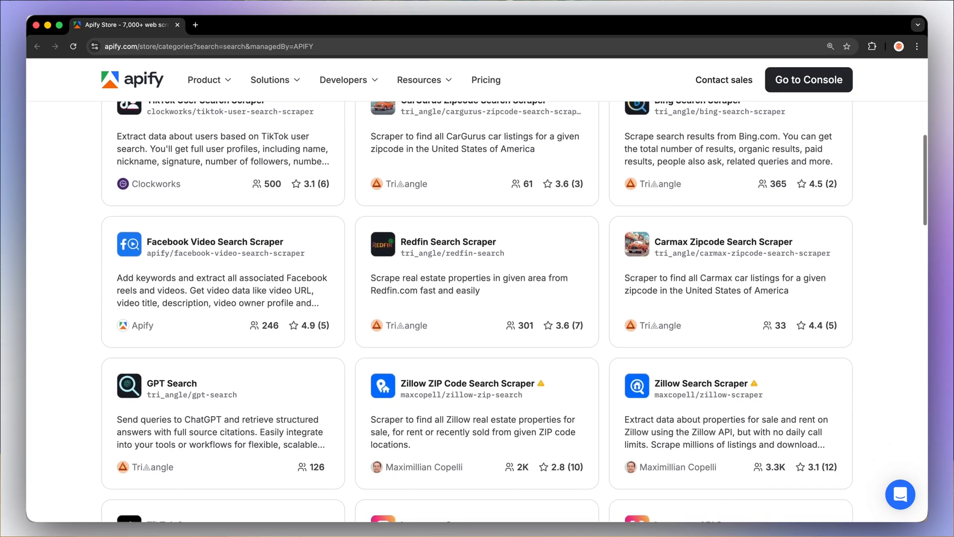
click(215, 242)
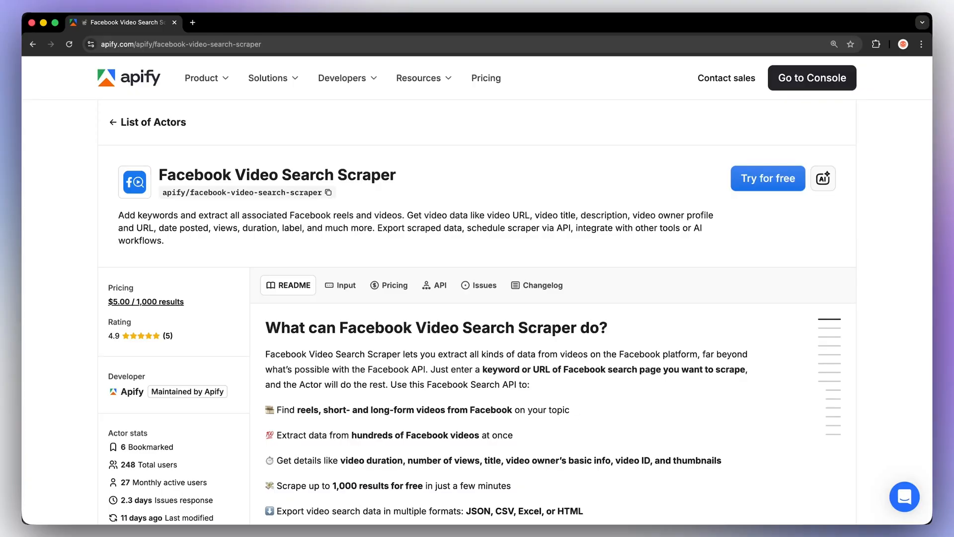